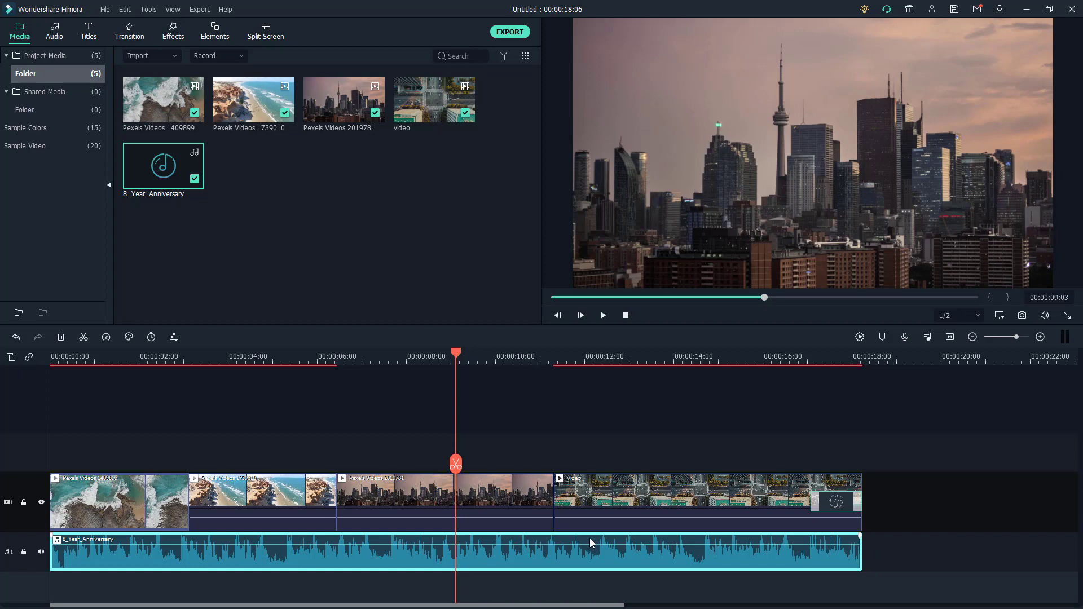
Step: Shift the 'video' clip slightly later, leaving a small gap after the city skyline clip
left_click_drag(704, 501, 765, 501)
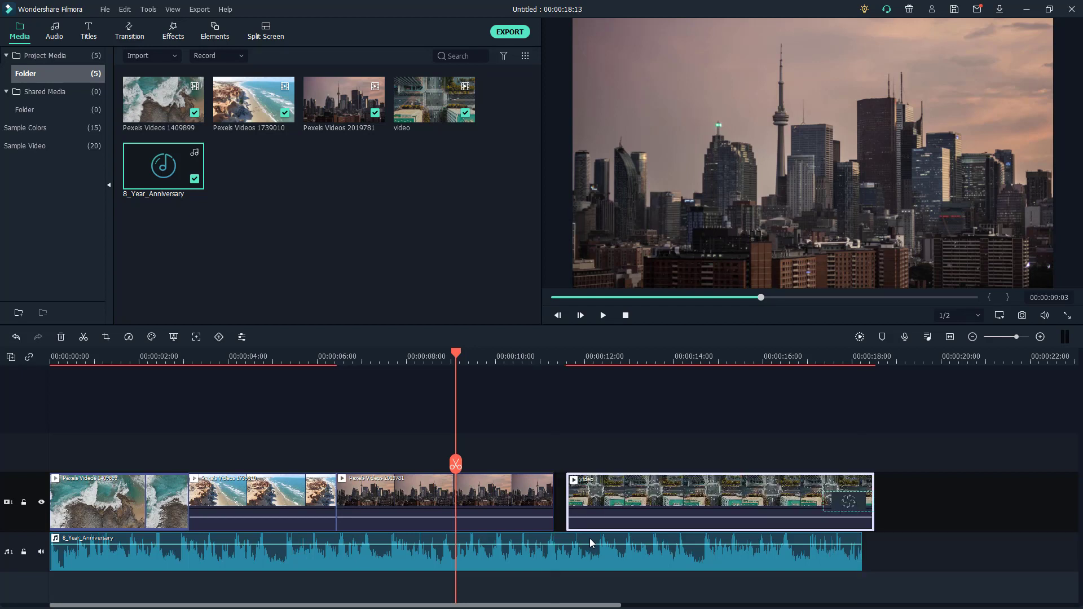
left_click(719, 503)
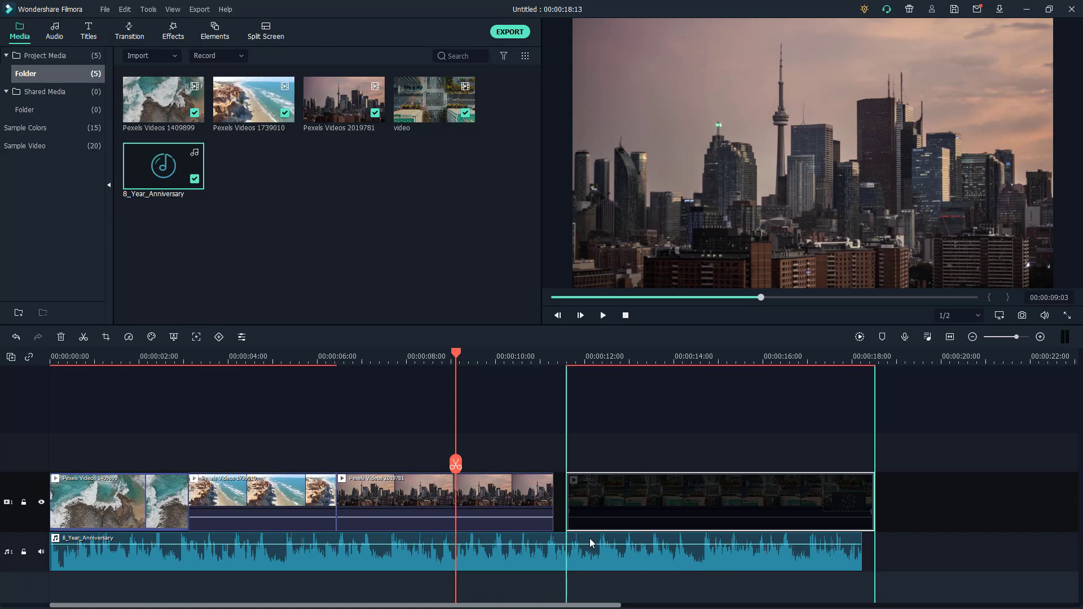